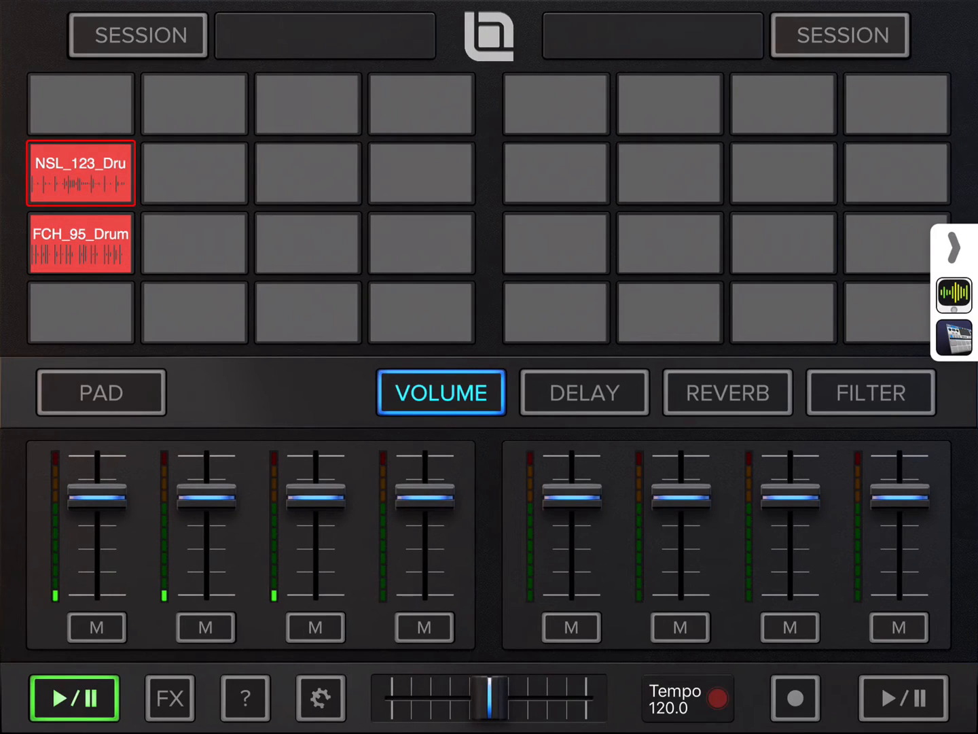
Open the gear settings panel for MIDI device and audio input
left_click(320, 698)
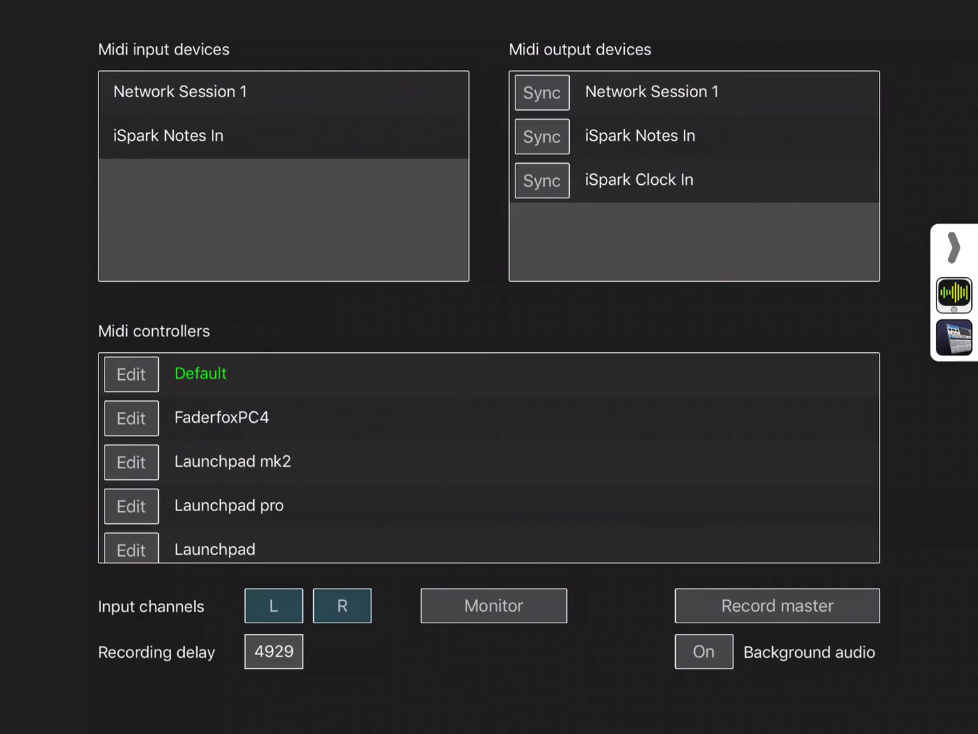
left_click(493, 605)
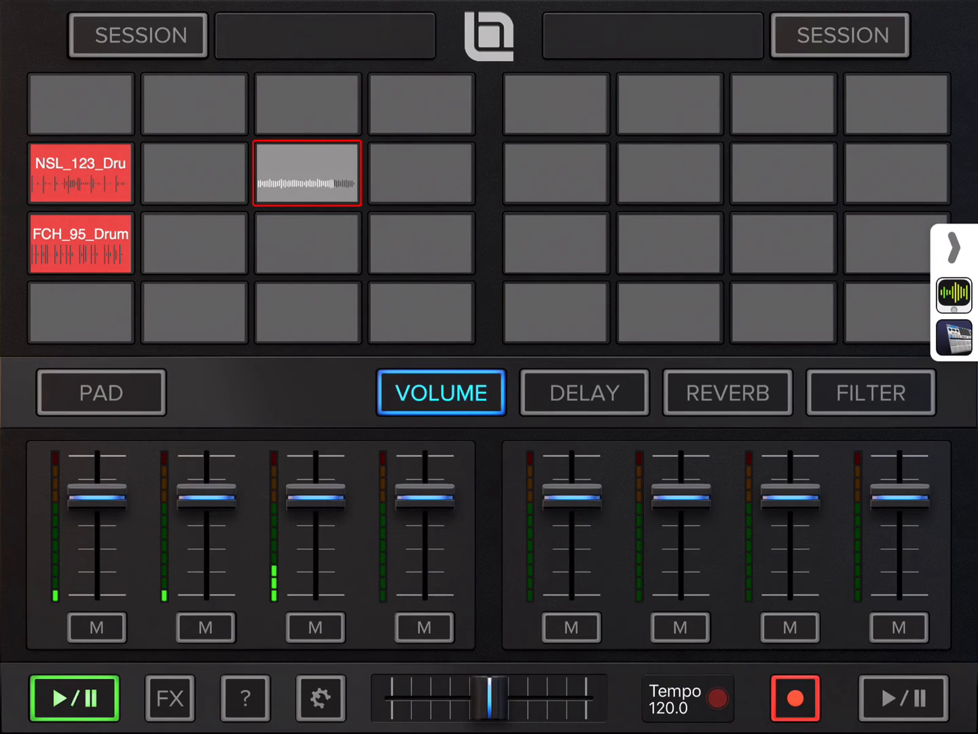
Stop recording the external audio onto the empty second-row pad
left_click(320, 697)
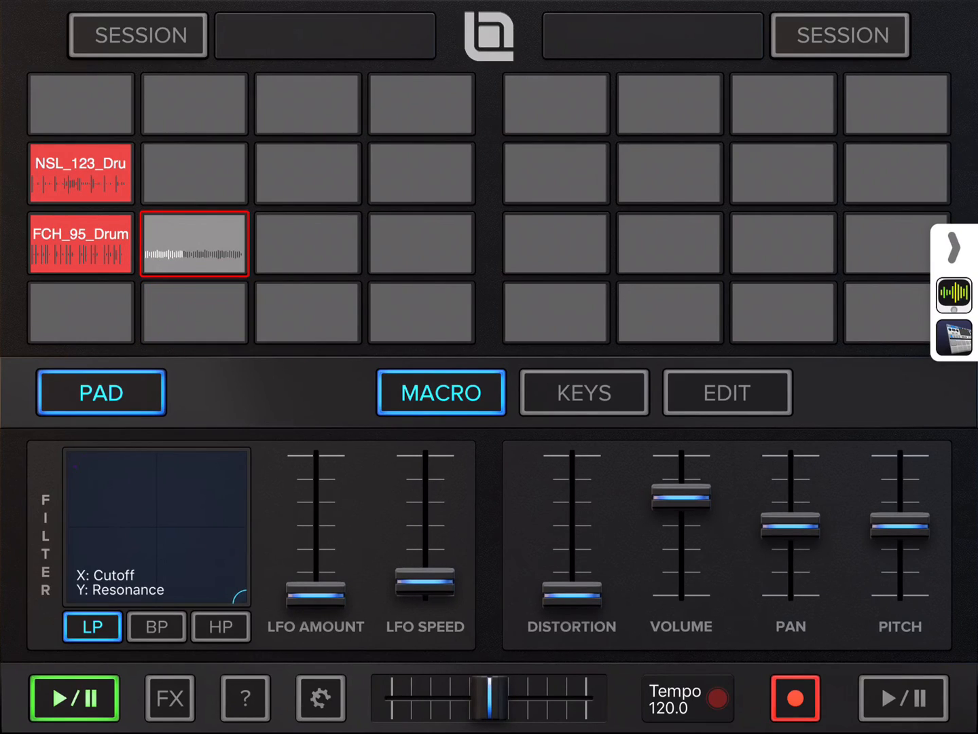
Clear the recorded sample from the pad beside the second drum loop
left_click(194, 244)
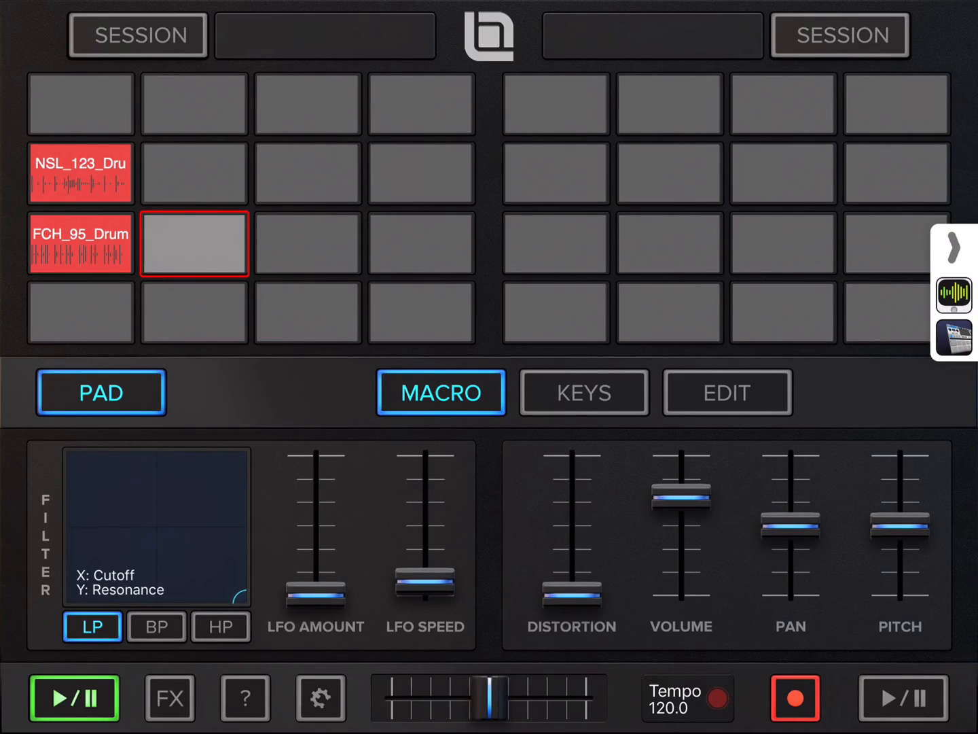
left_click(194, 243)
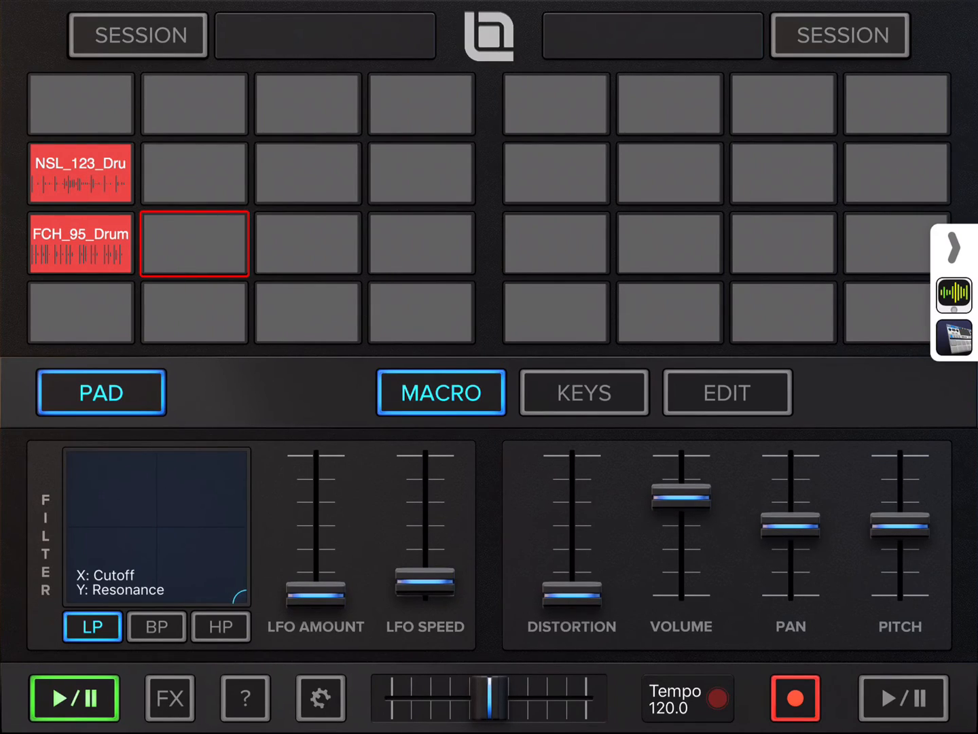
Select the FCH_95_Drum pad, show per-channel FILTER levels, and reveal recording sources
left_click(441, 392)
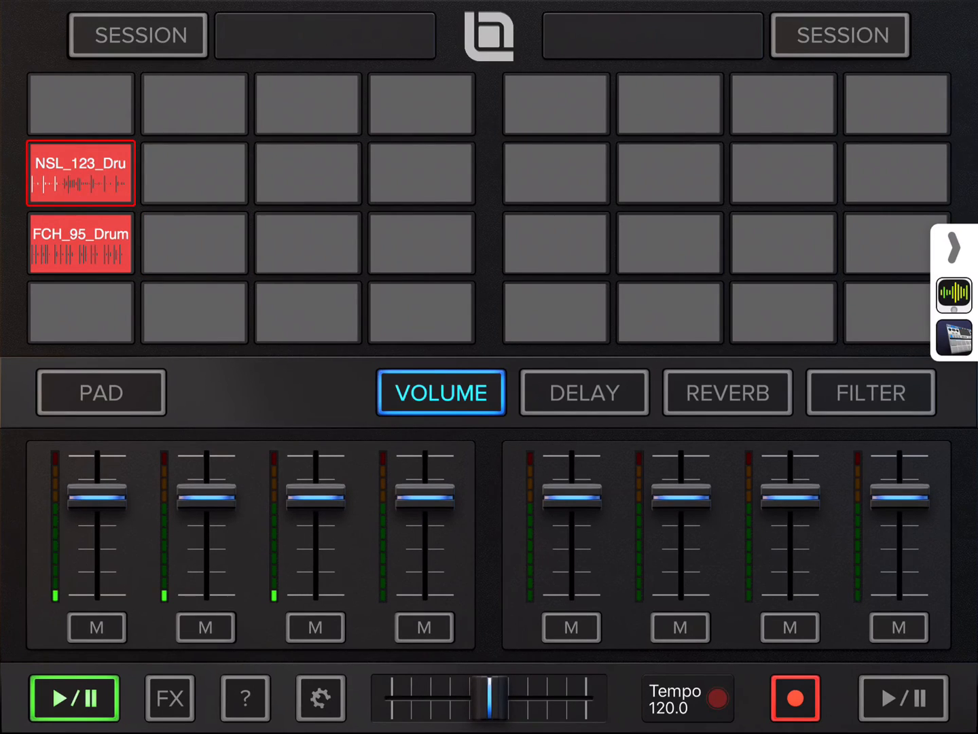
left_click(80, 243)
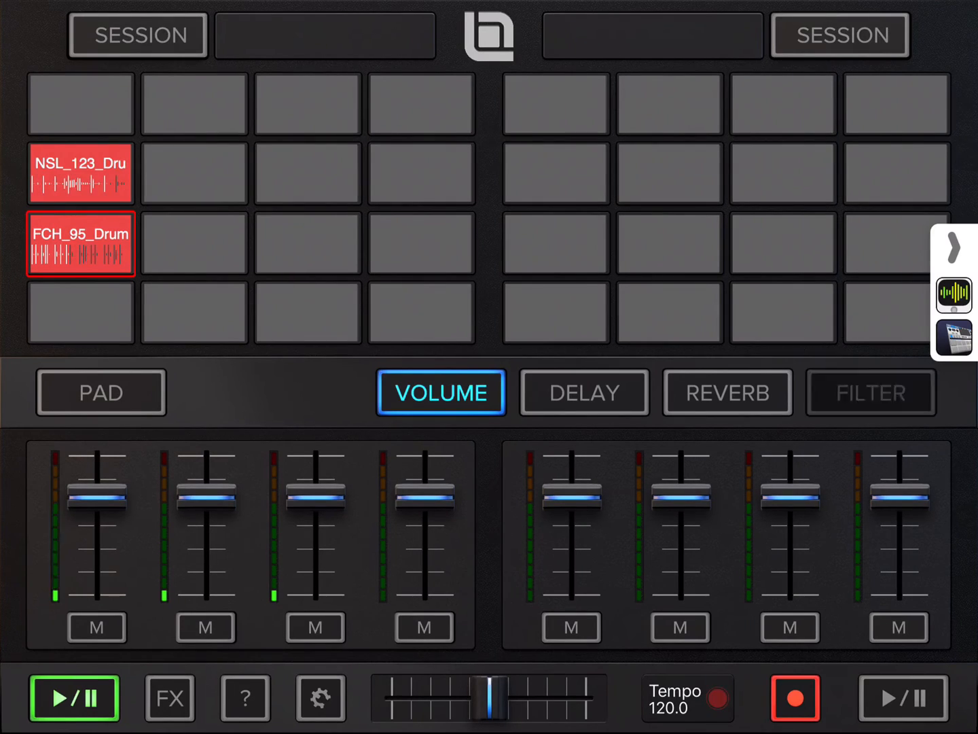
left_click(870, 392)
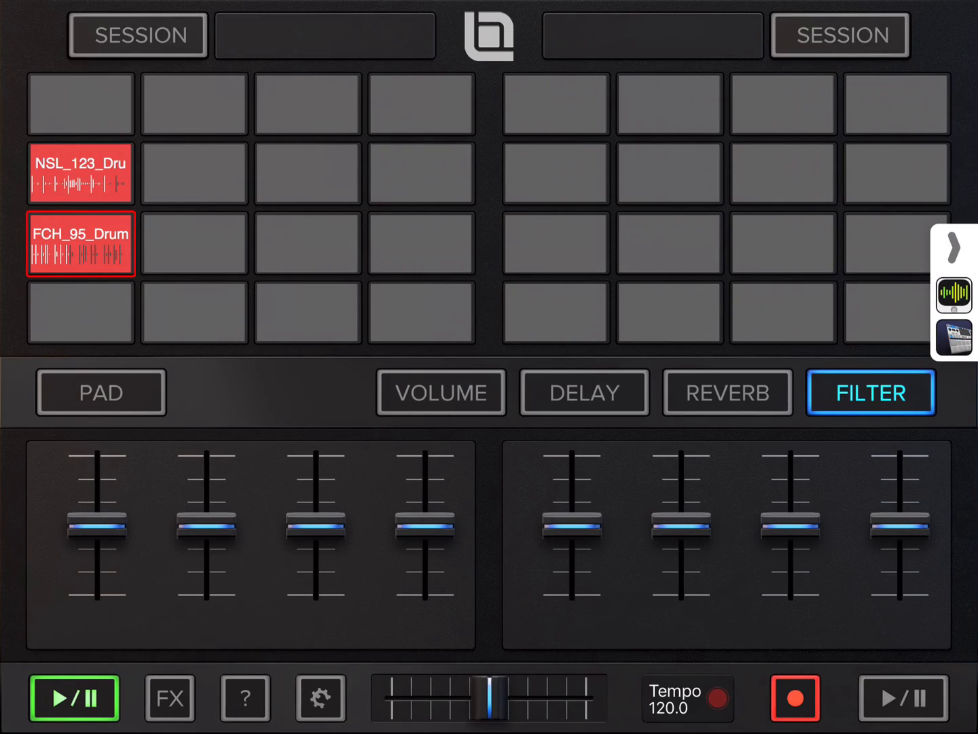
left_click(794, 698)
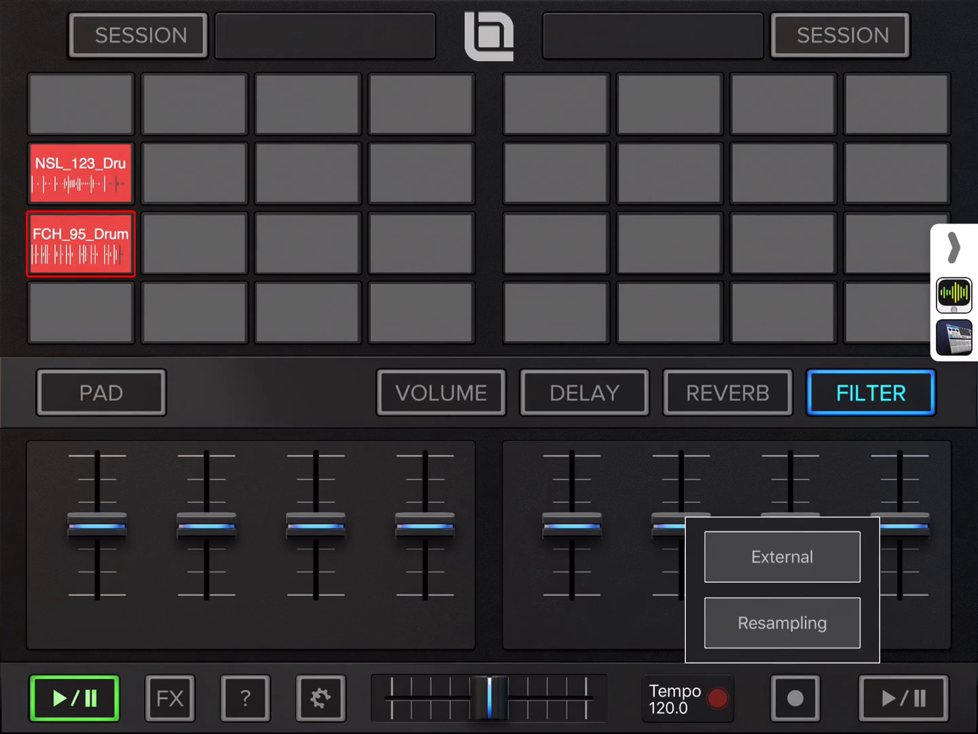
Resample onto an empty third-row pad, raising channel 1 filter and zeroing its delay
left_click(794, 698)
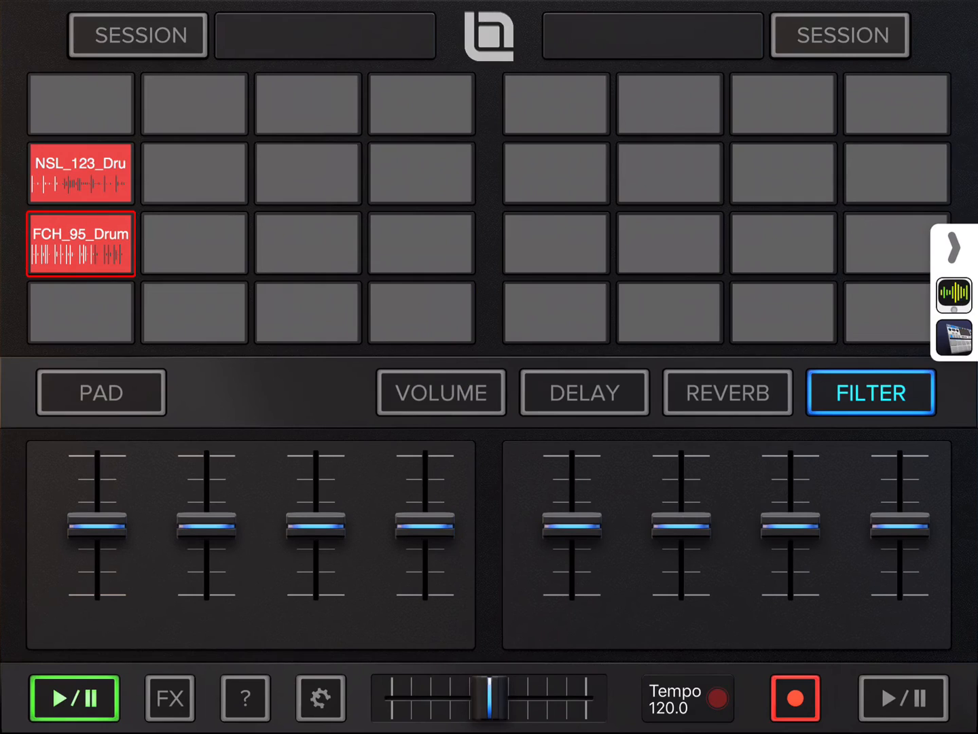
left_click(307, 243)
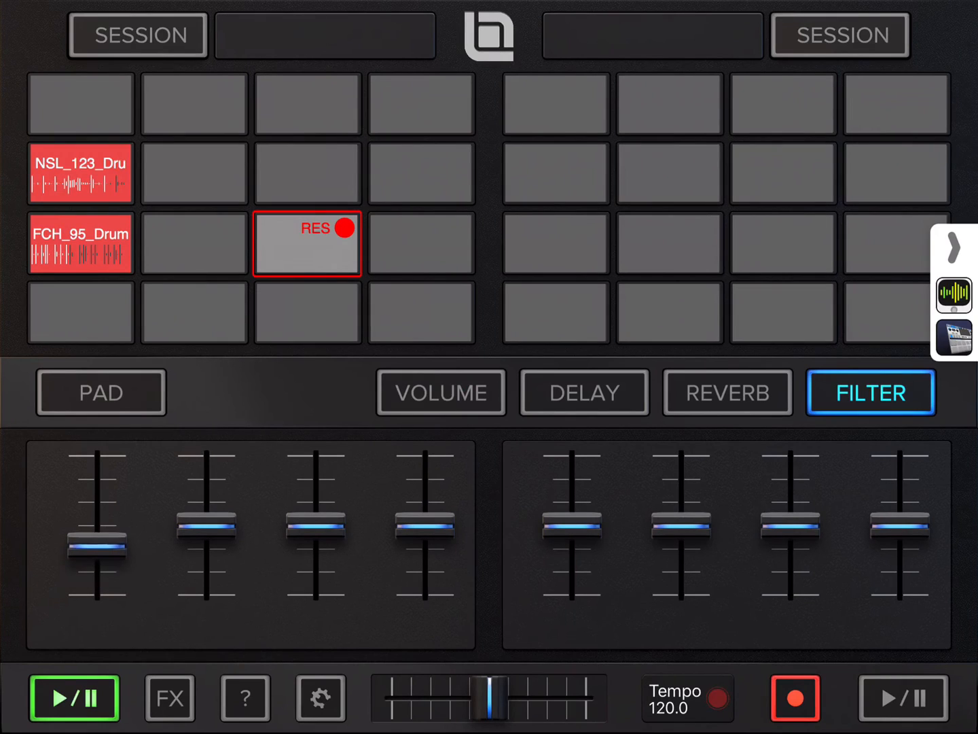
left_click_drag(99, 547, 99, 513)
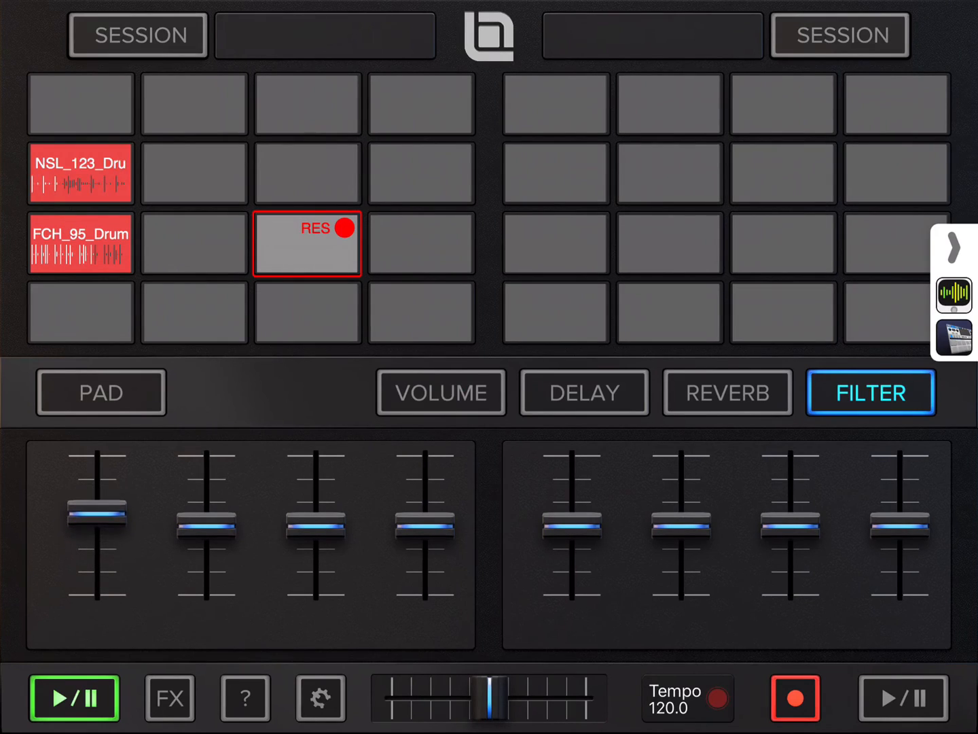
left_click(583, 392)
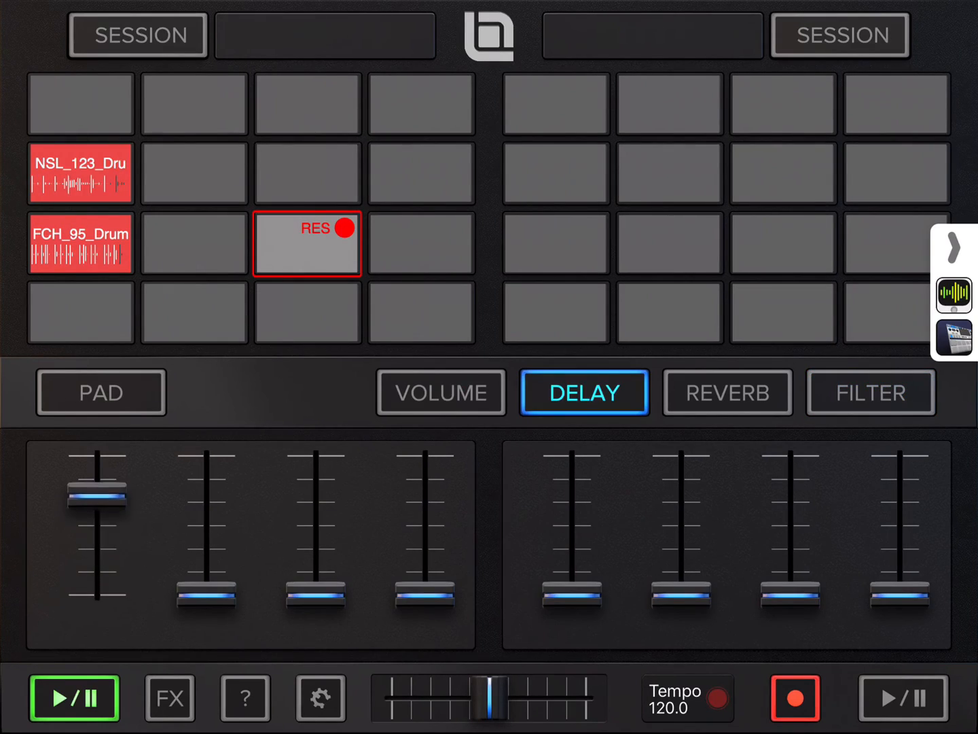
left_click_drag(99, 489, 98, 595)
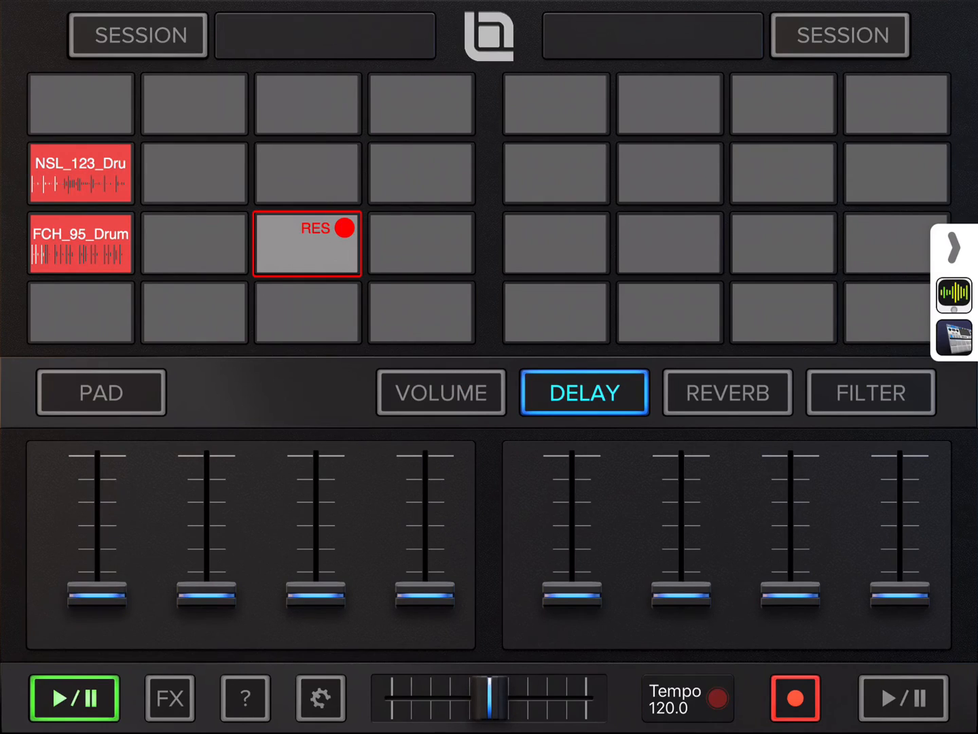